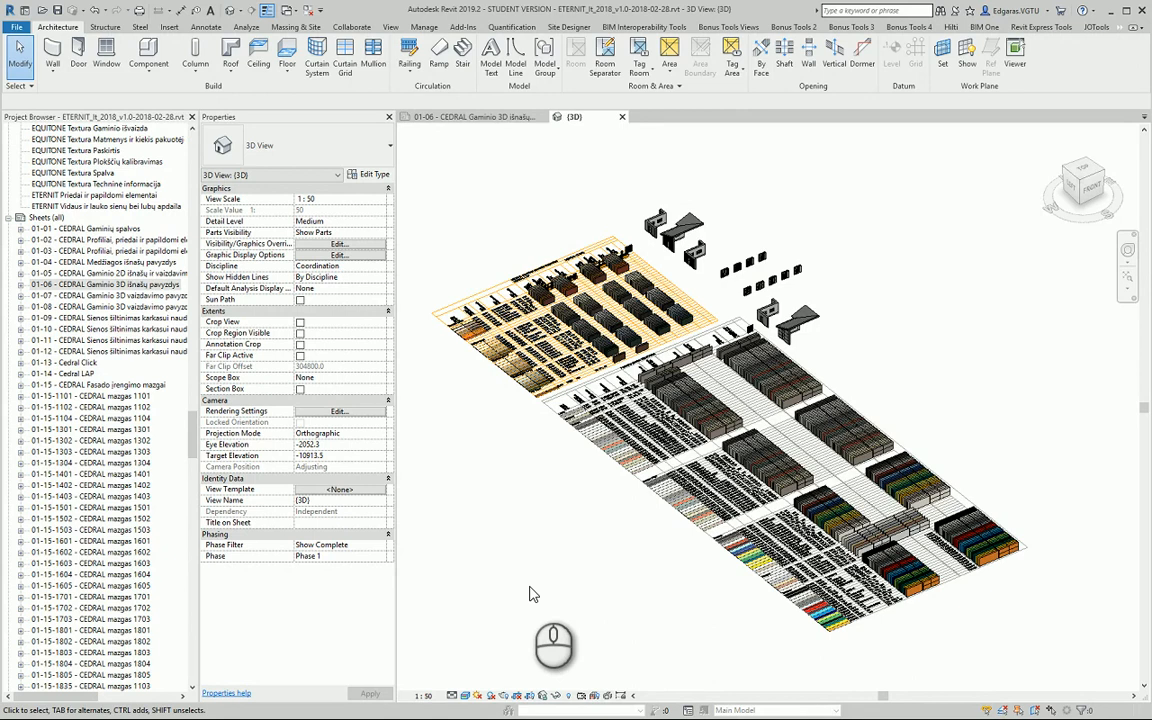
mouse_move(535, 253)
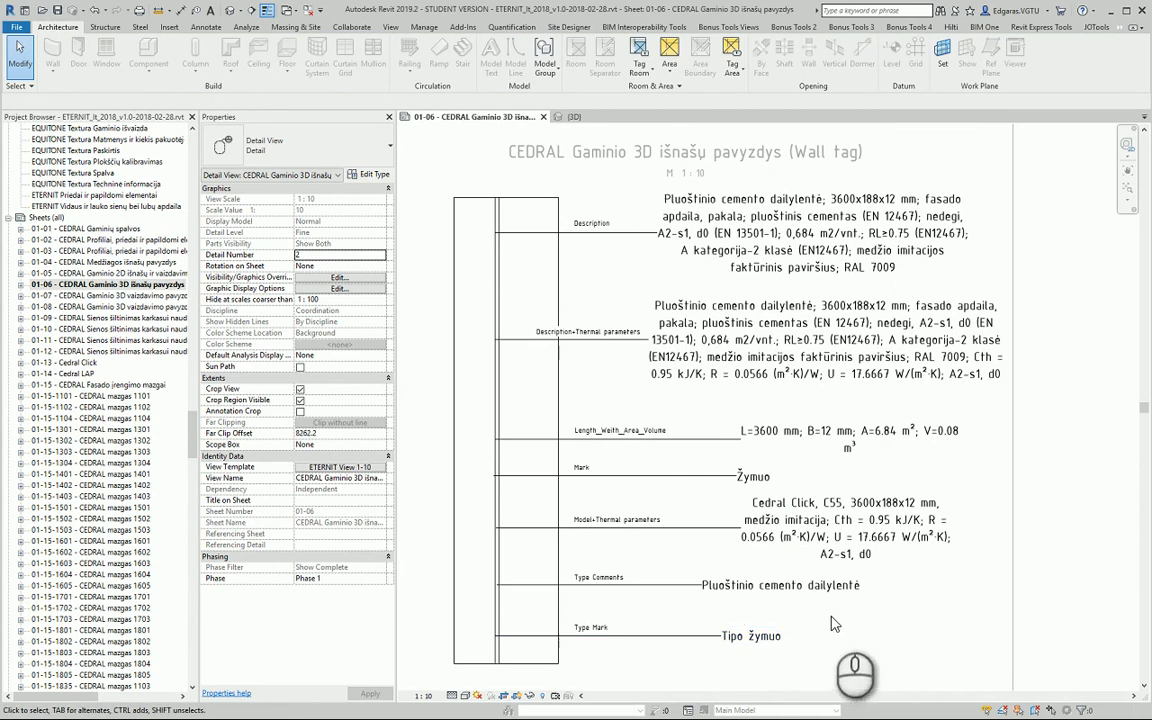
- Deactivate the sheet viewport and switch to BIM-1's Level 0 floor plan
click(752, 635)
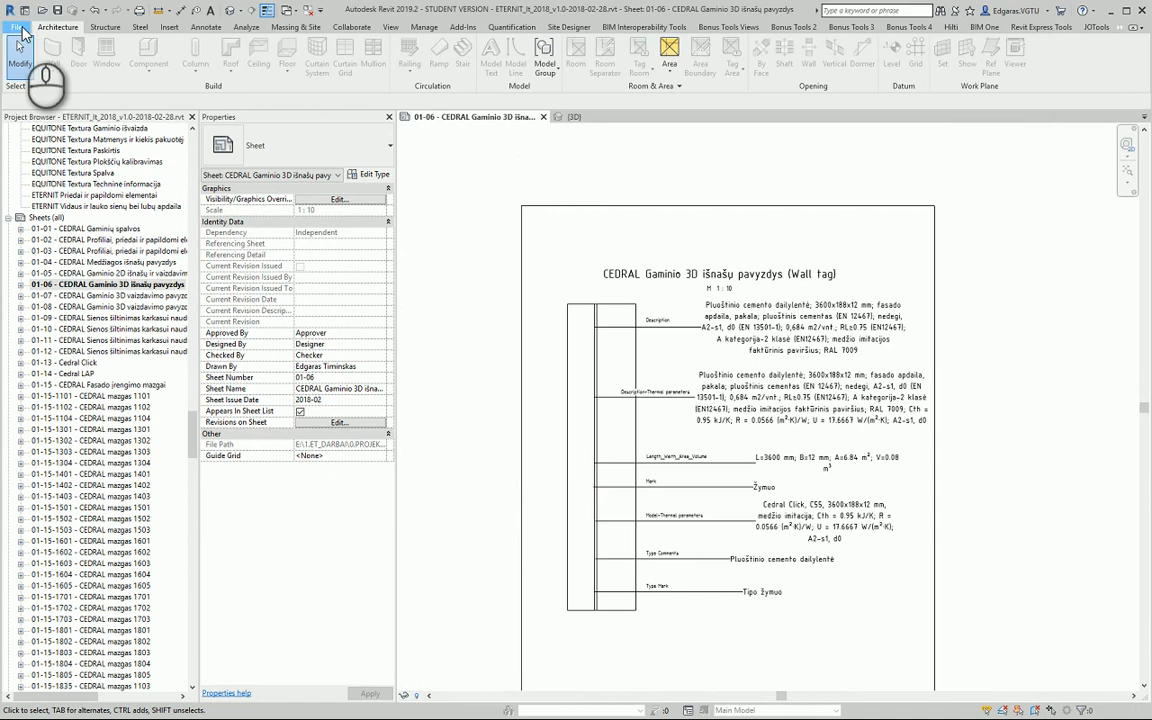
click(17, 18)
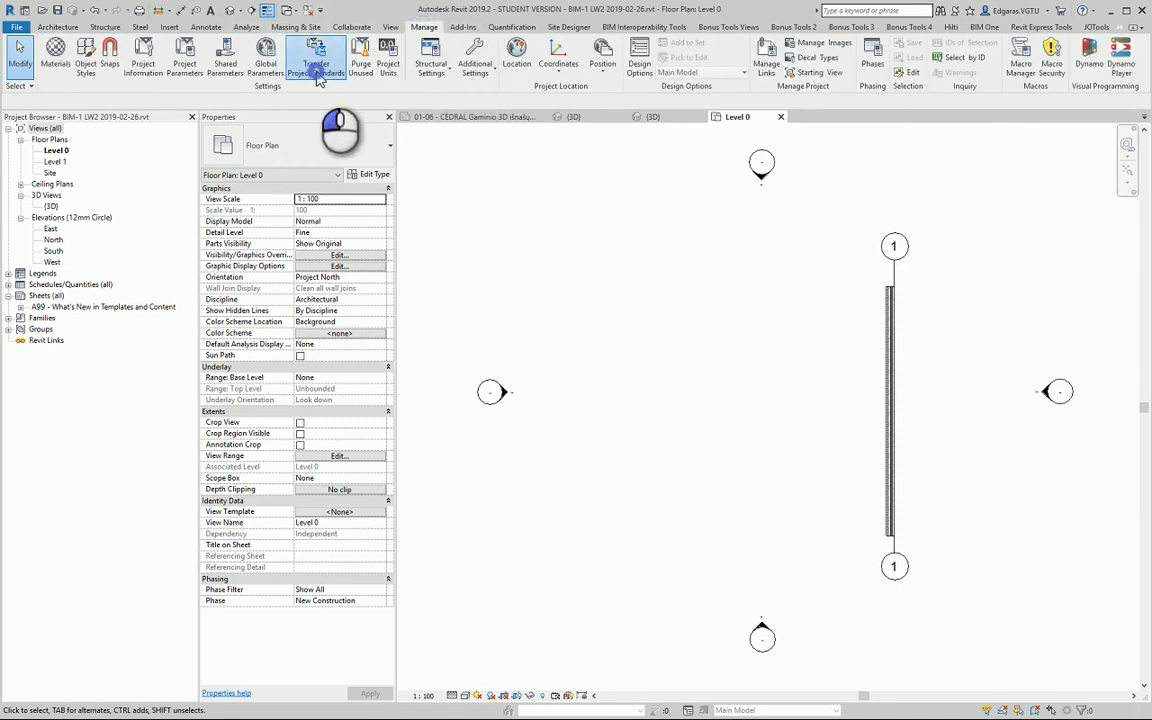
- Transfer project standards from ETERNIT with only Wall Types checked
click(316, 57)
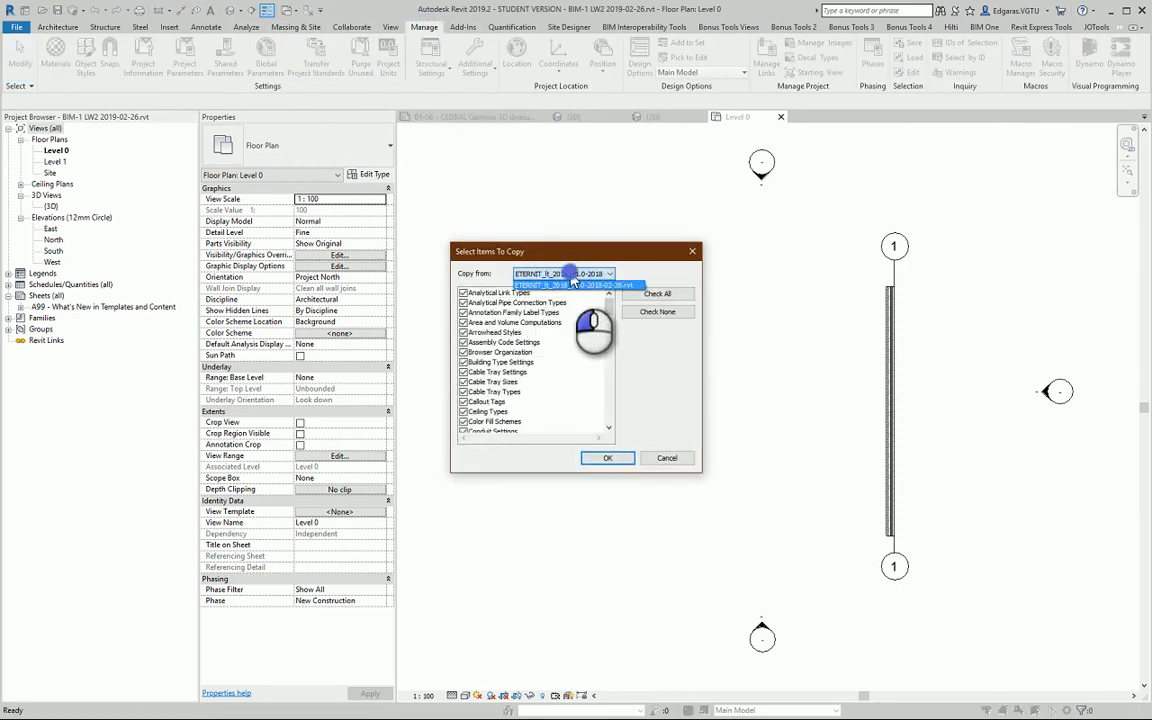
click(657, 312)
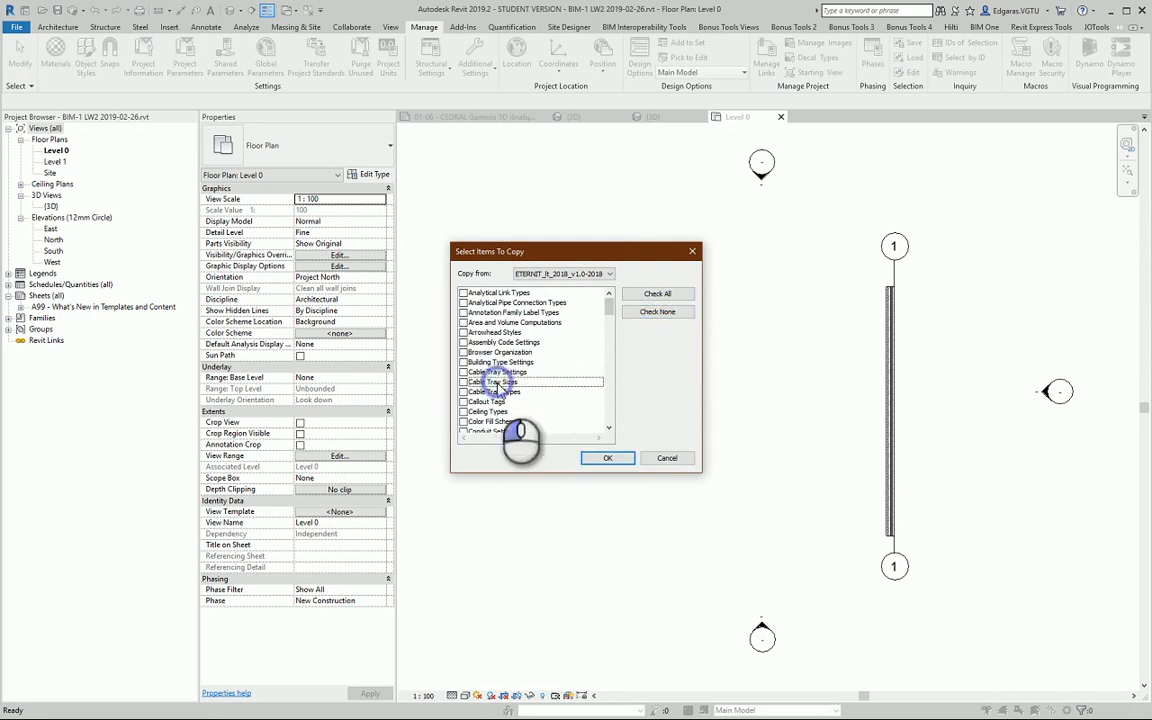
scroll(down, 3)
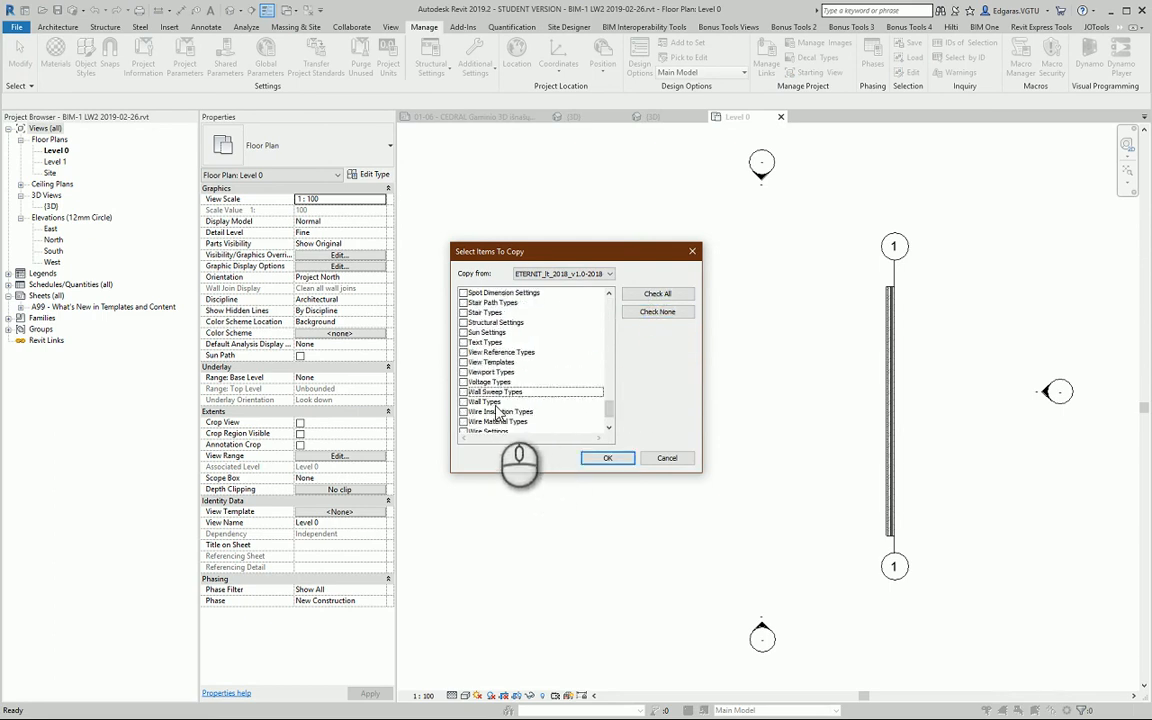
click(463, 402)
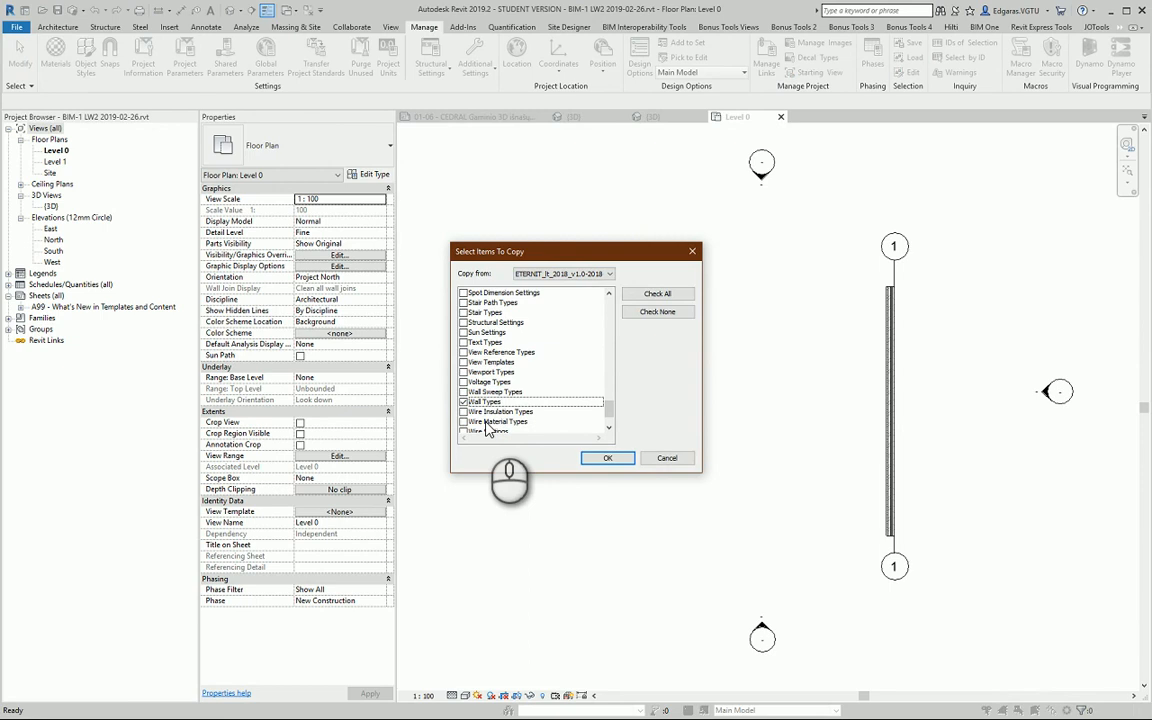
mouse_move(550, 402)
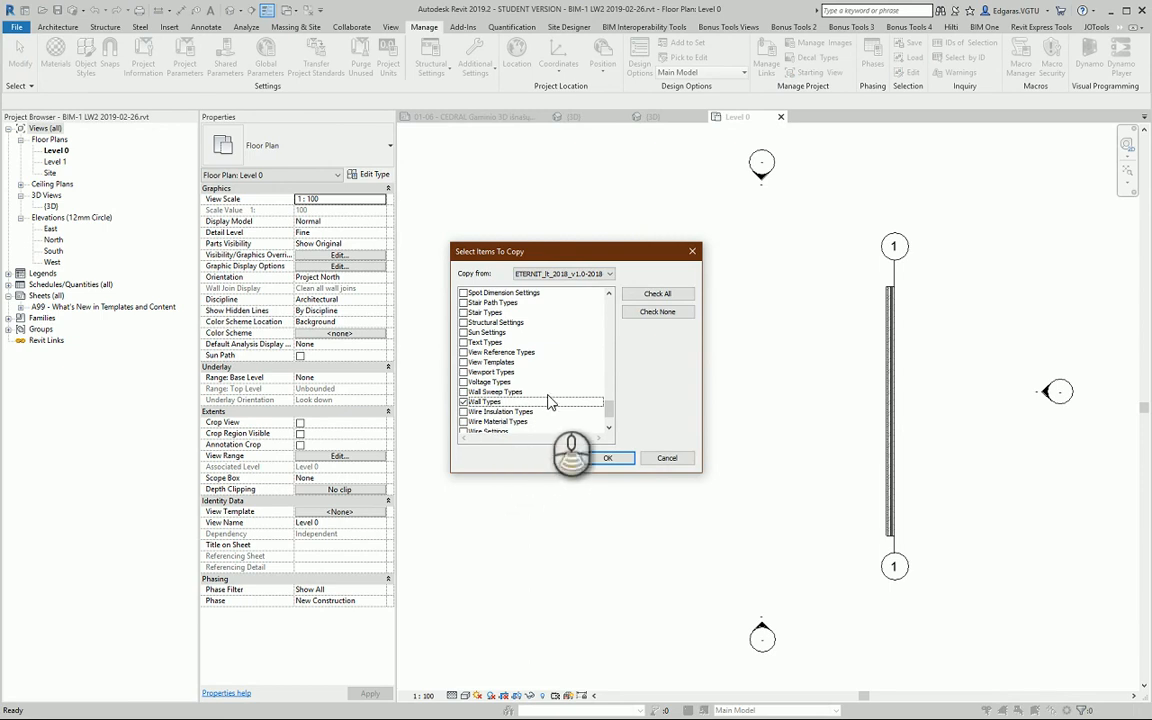
scroll(down, 3)
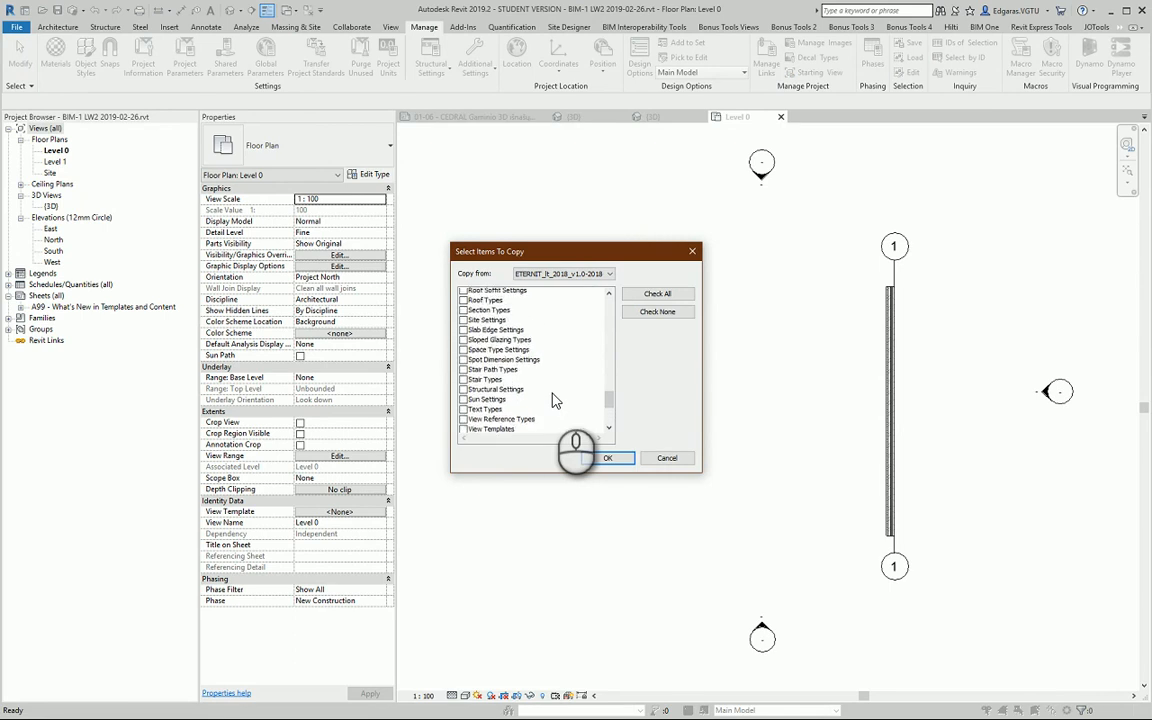
scroll(down, 3)
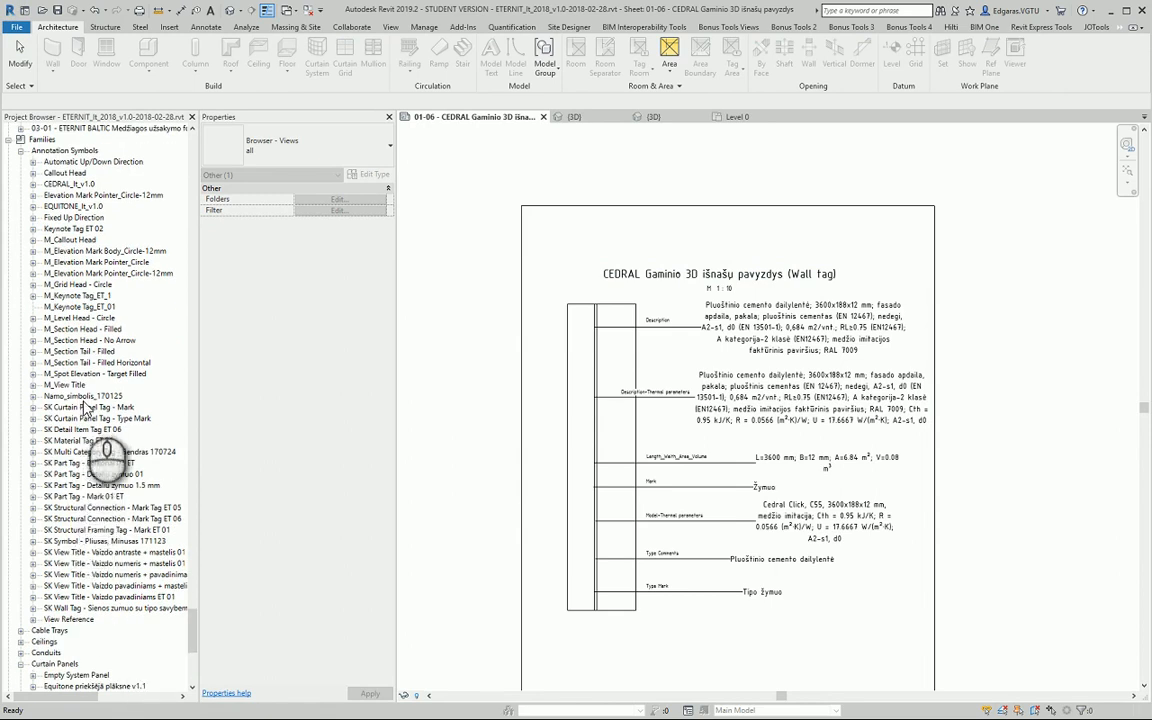
- Open the SK Wall Tag annotation family for editing from the Project Browser
click(110, 608)
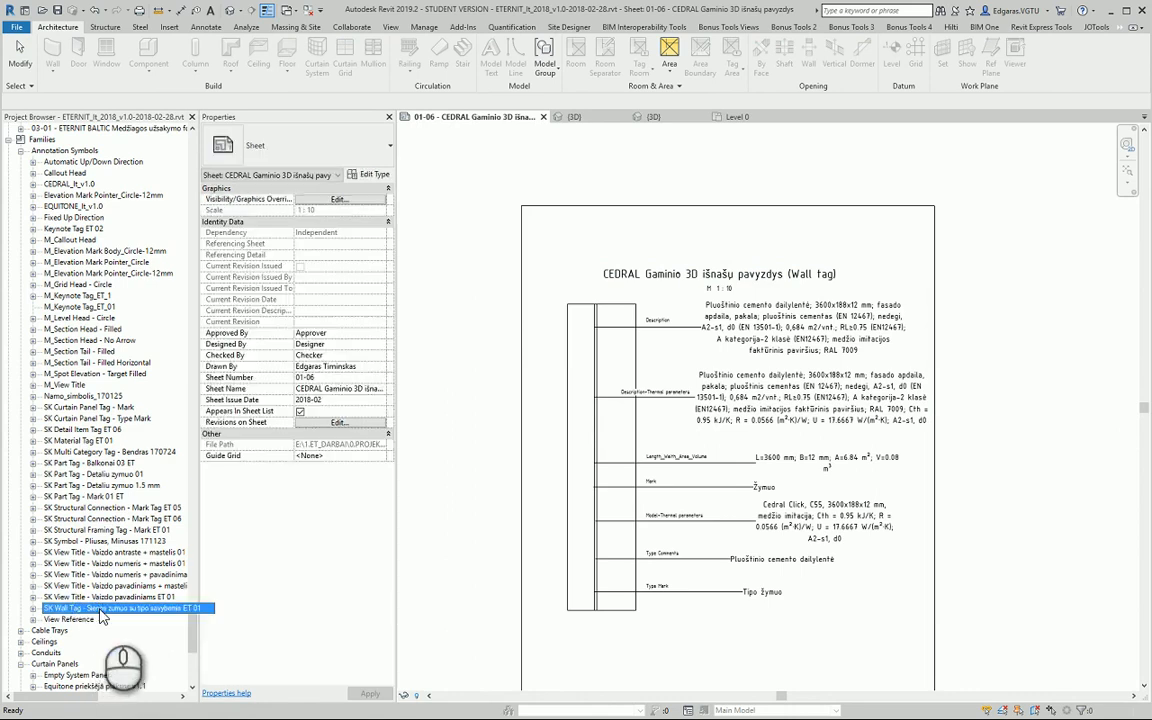
right_click(120, 608)
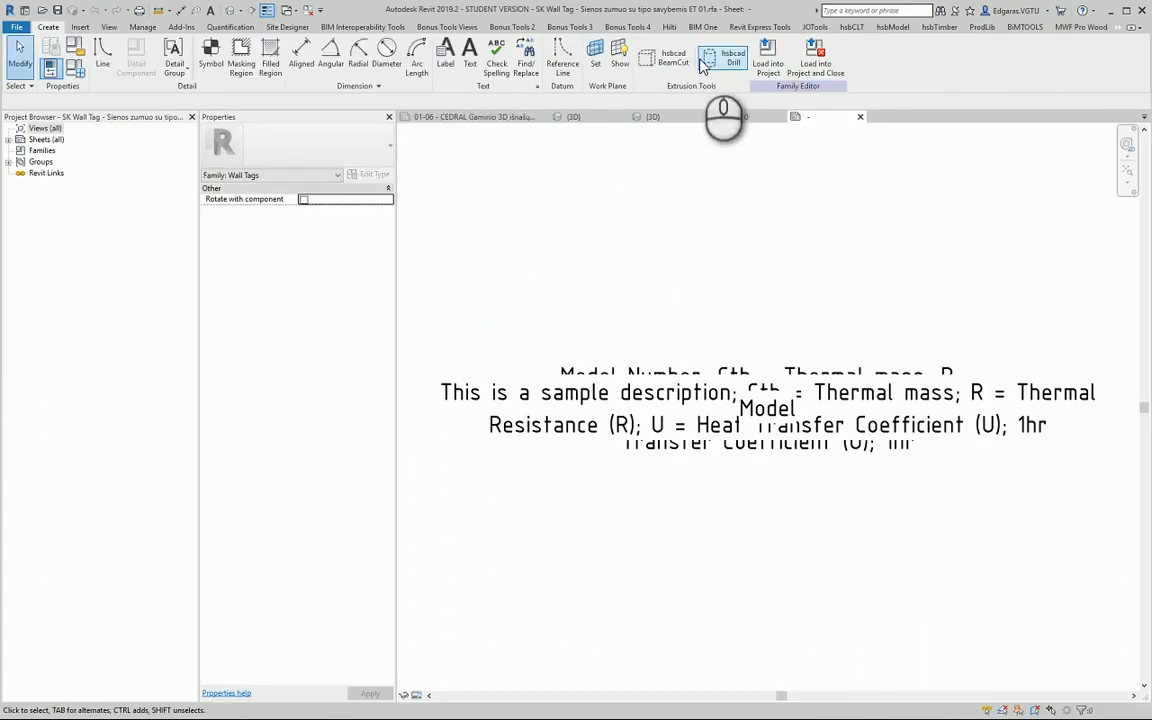
- Load SK Wall Tag into the BIM-1 project and close the family unsaved
click(767, 58)
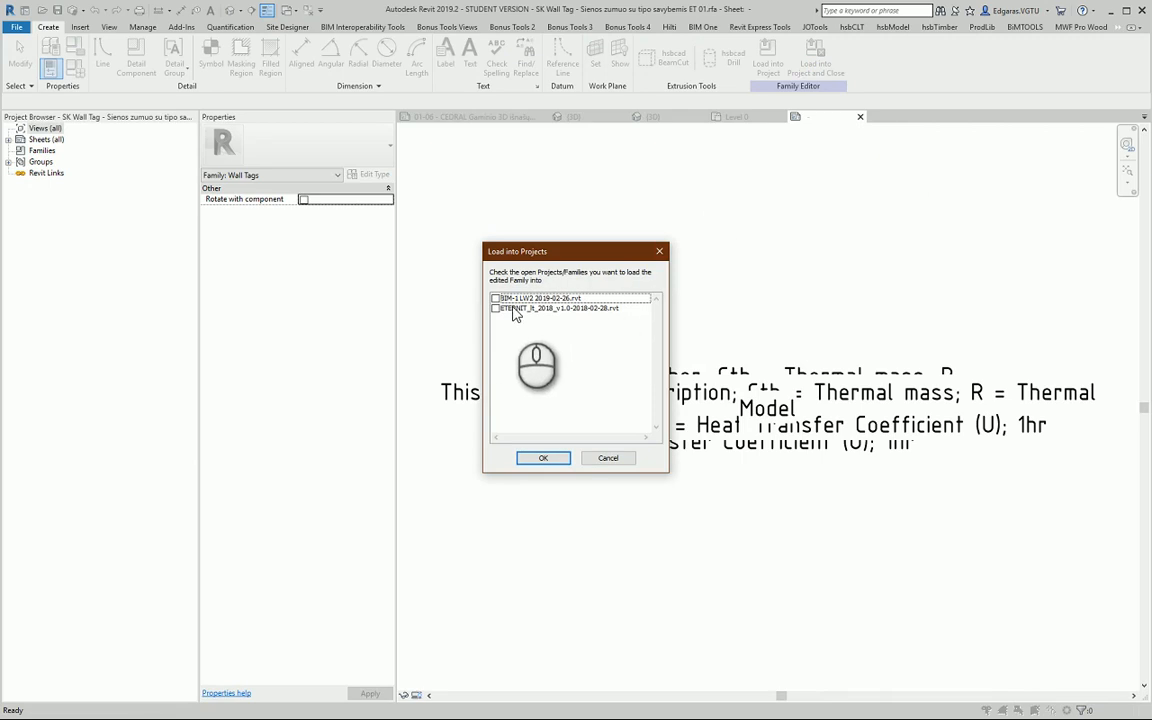
click(543, 458)
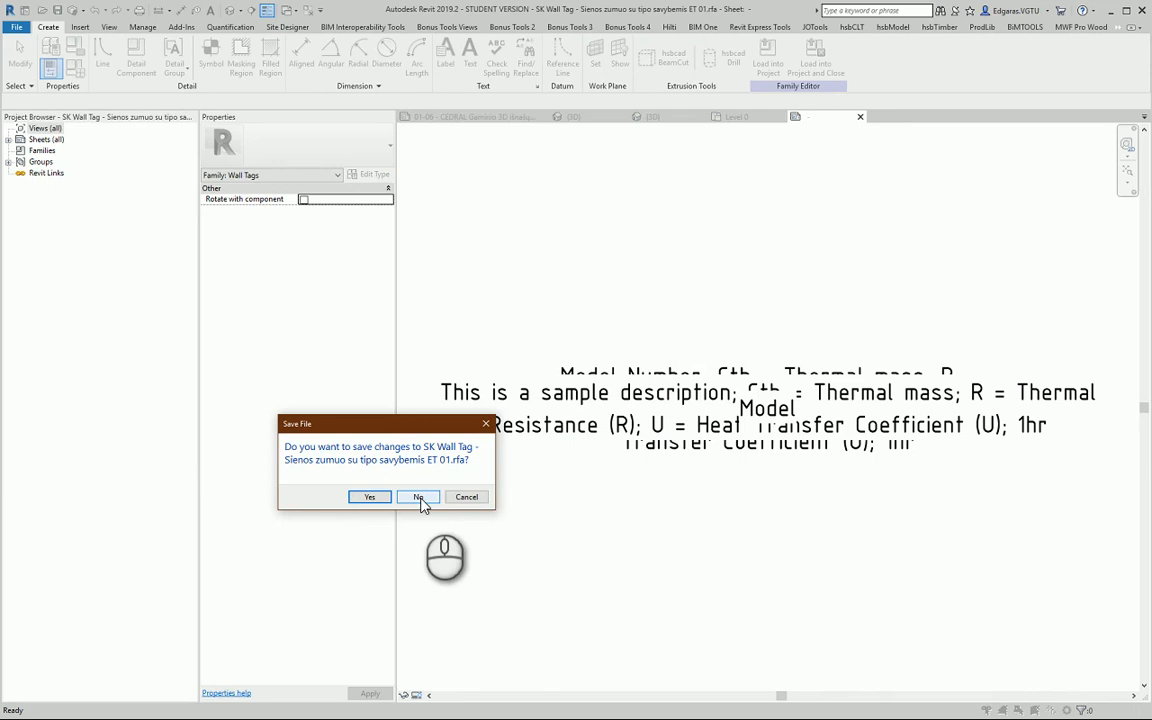
click(418, 497)
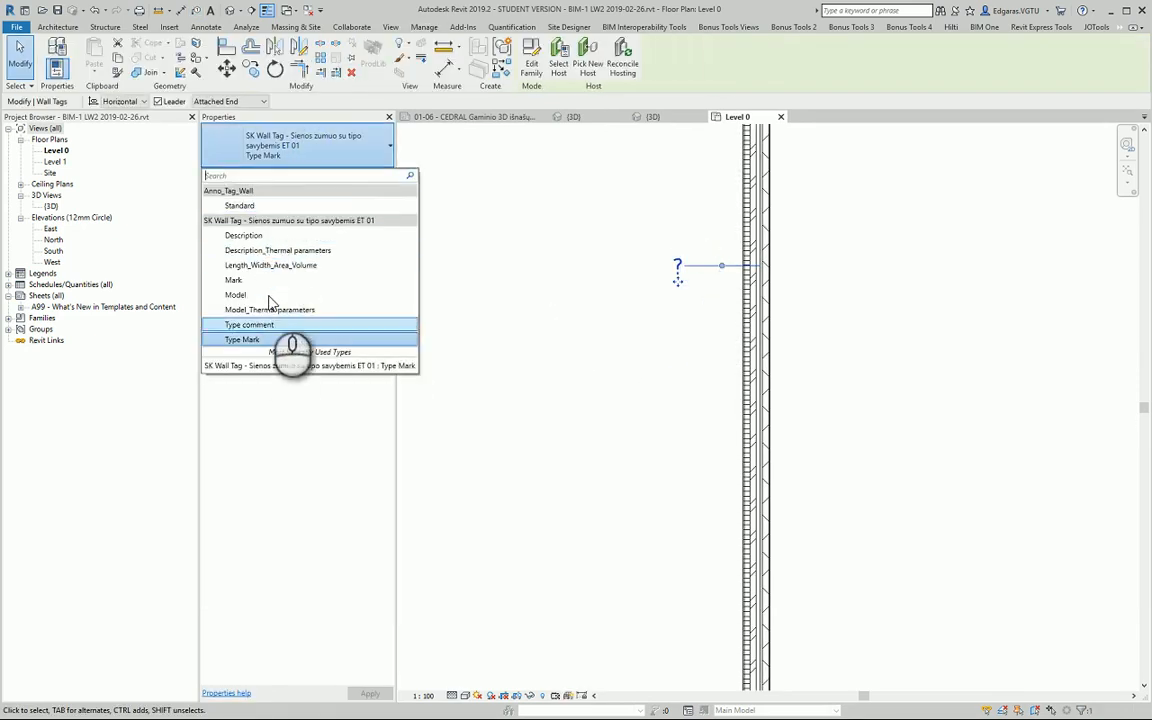
- Switch the wall tag to the Mark type and enter 5 as the mark
click(243, 235)
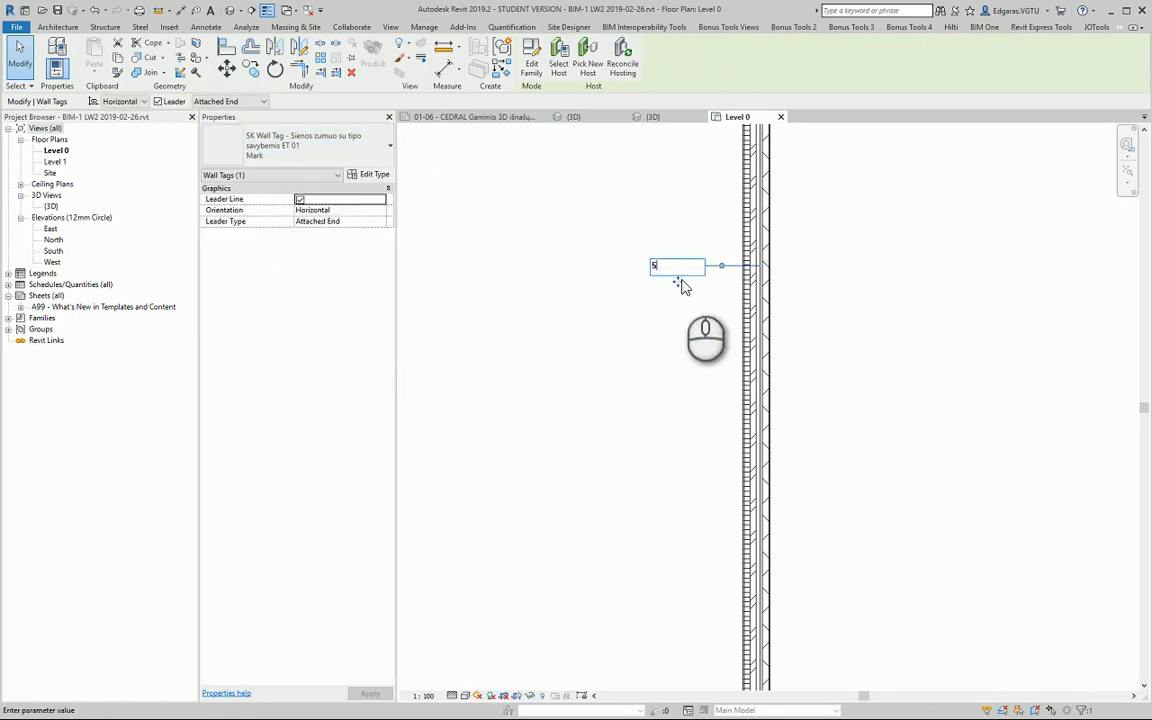
text(5)
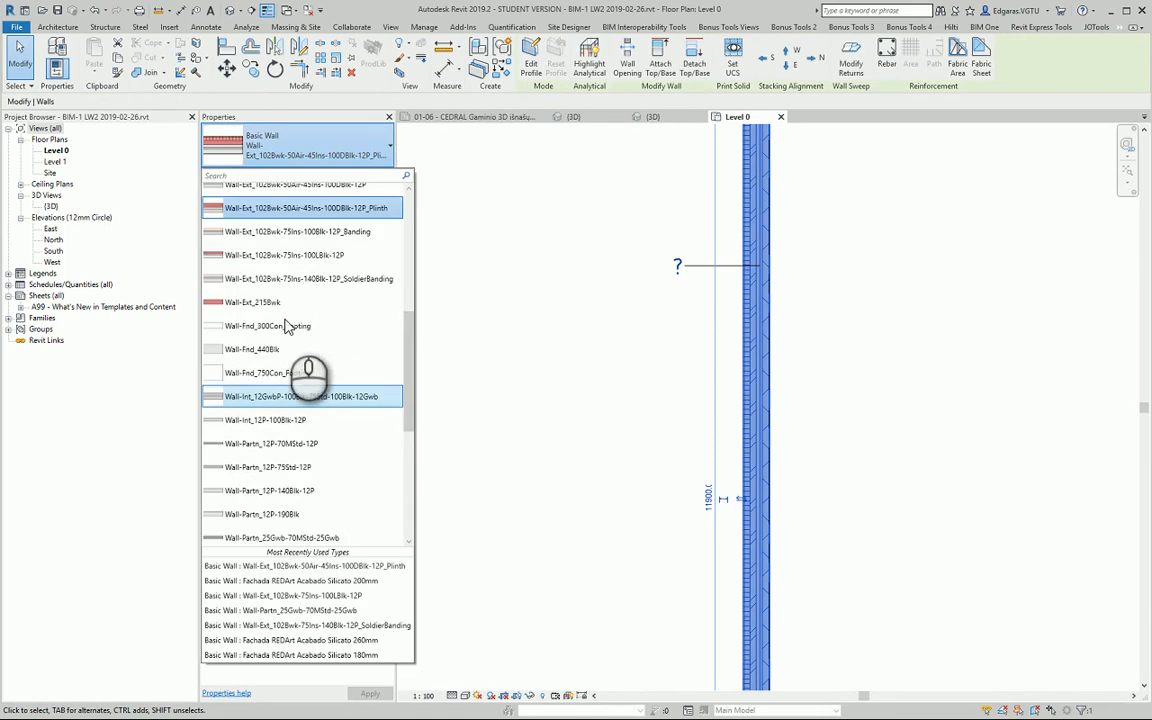
- Give the wall a Fachada REDArt Silicato type and select its tag
scroll(down, 3)
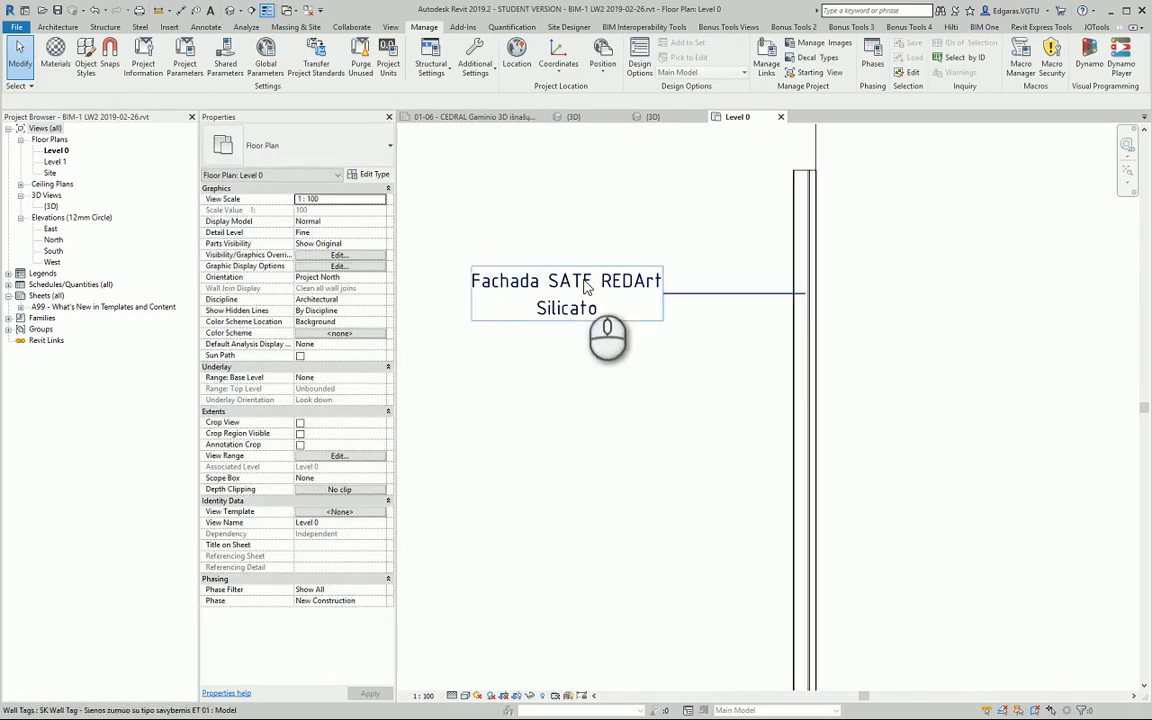
click(565, 293)
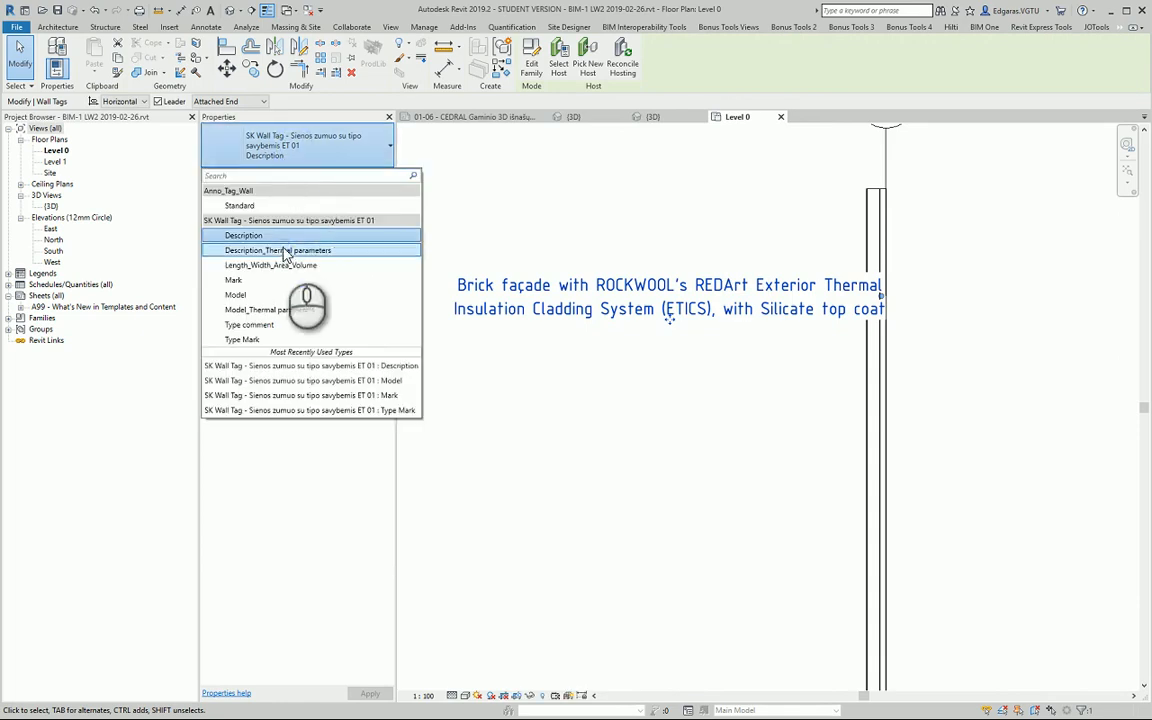
- Cycle the tag through Description_Thermal, Length_Width_Area_Volume and Mark, ending on Type Mark
click(280, 250)
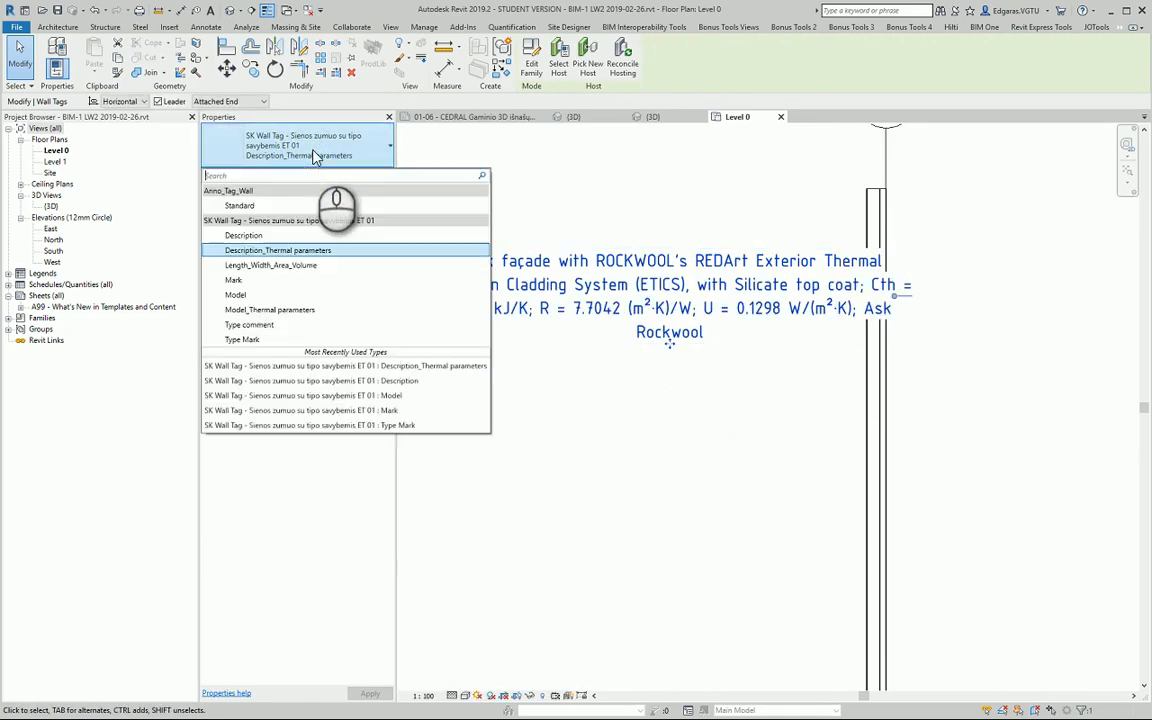
click(277, 250)
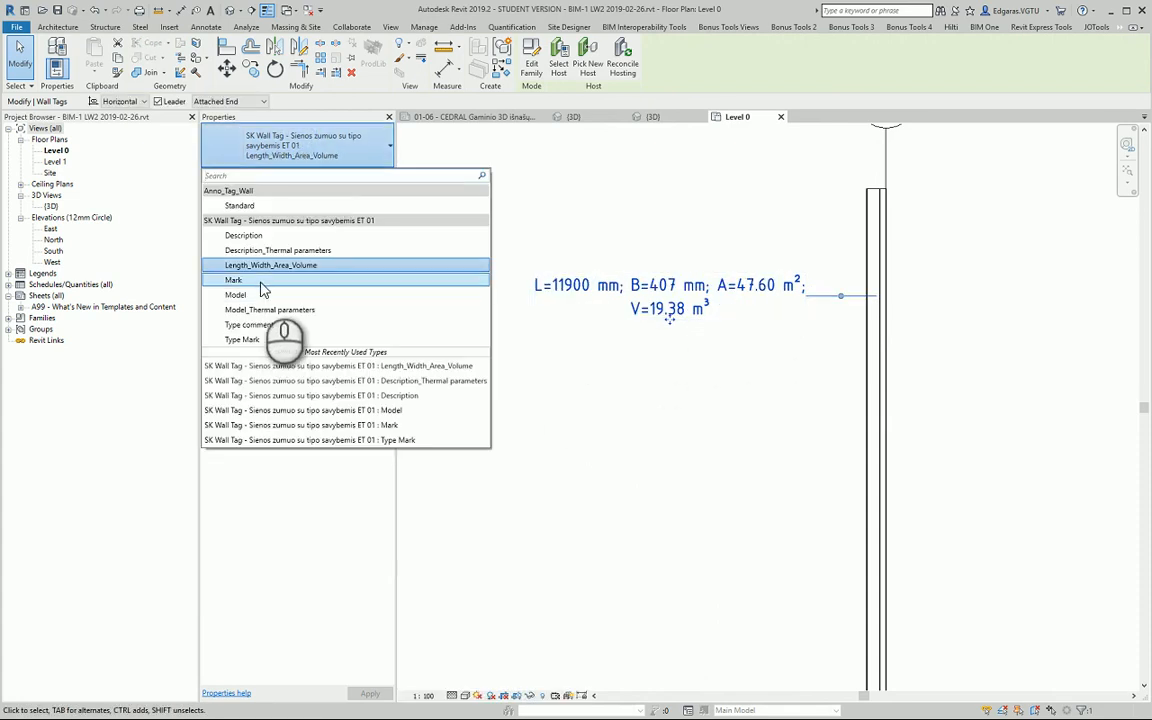
click(234, 280)
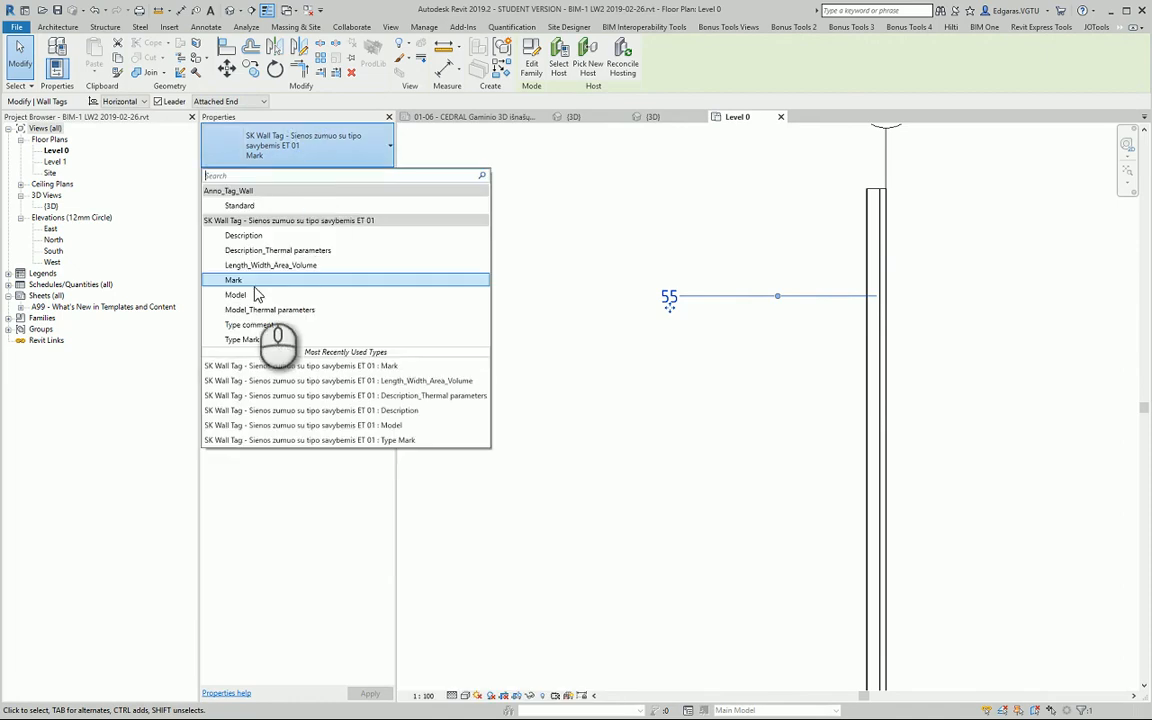
click(236, 294)
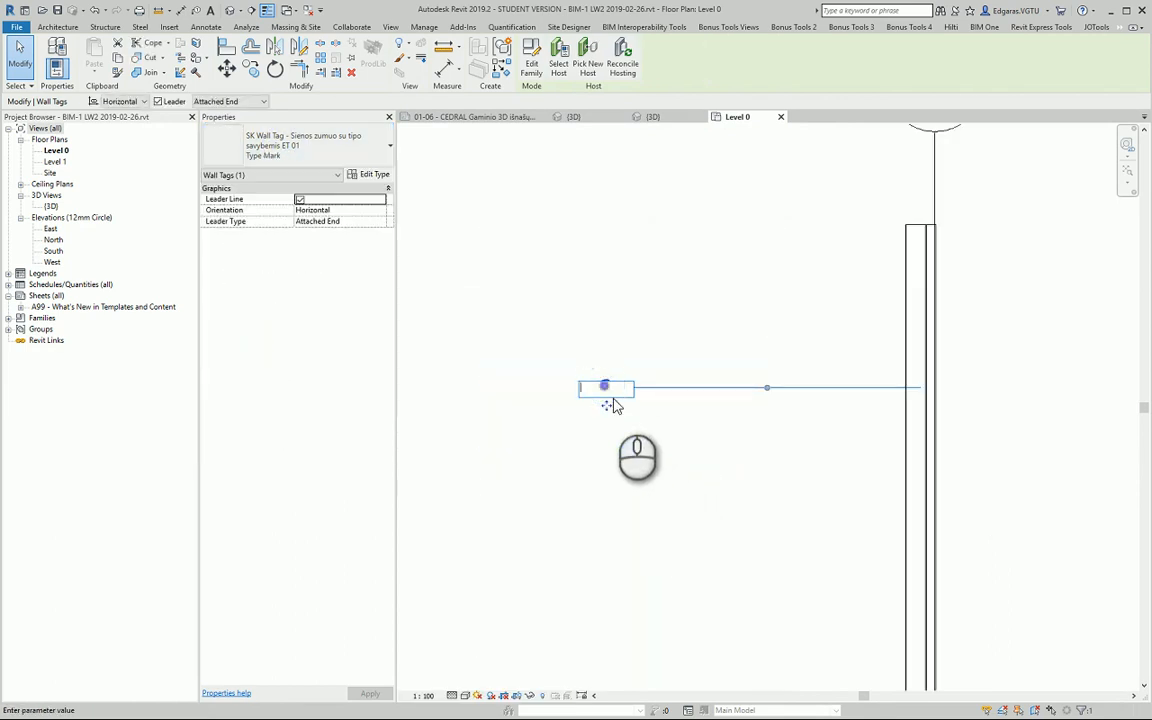
- Enter W-01 as the Type Mark shown on the wall tag
text(W-0)
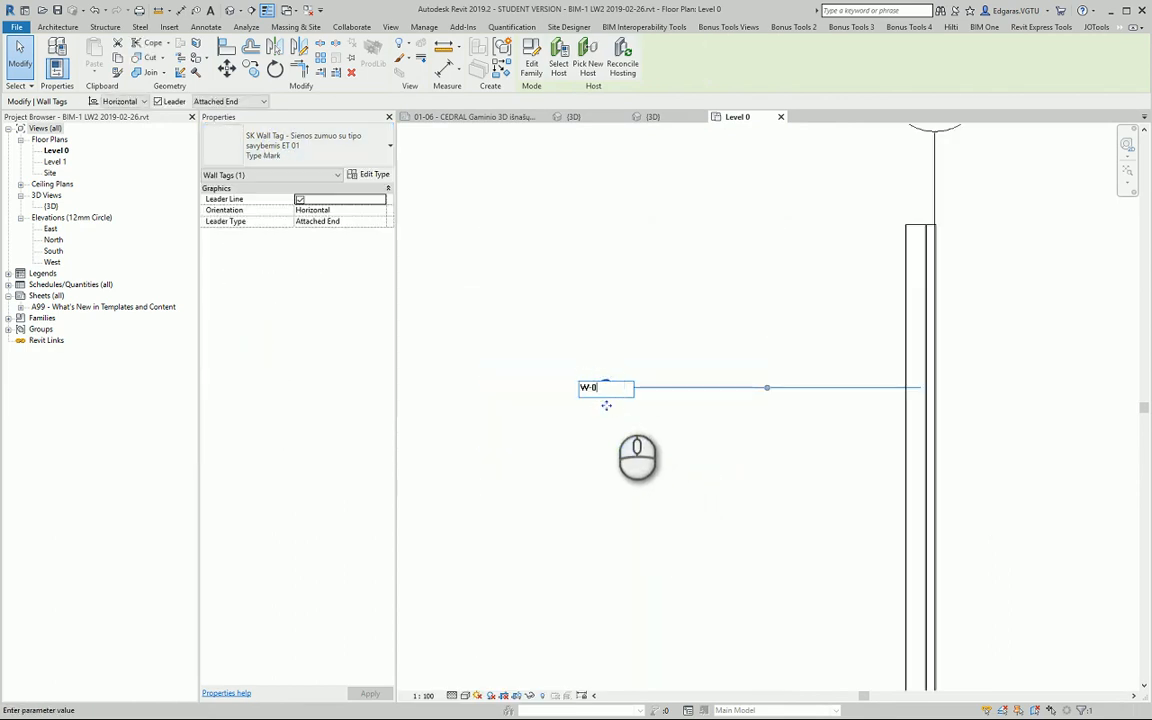
text(1)
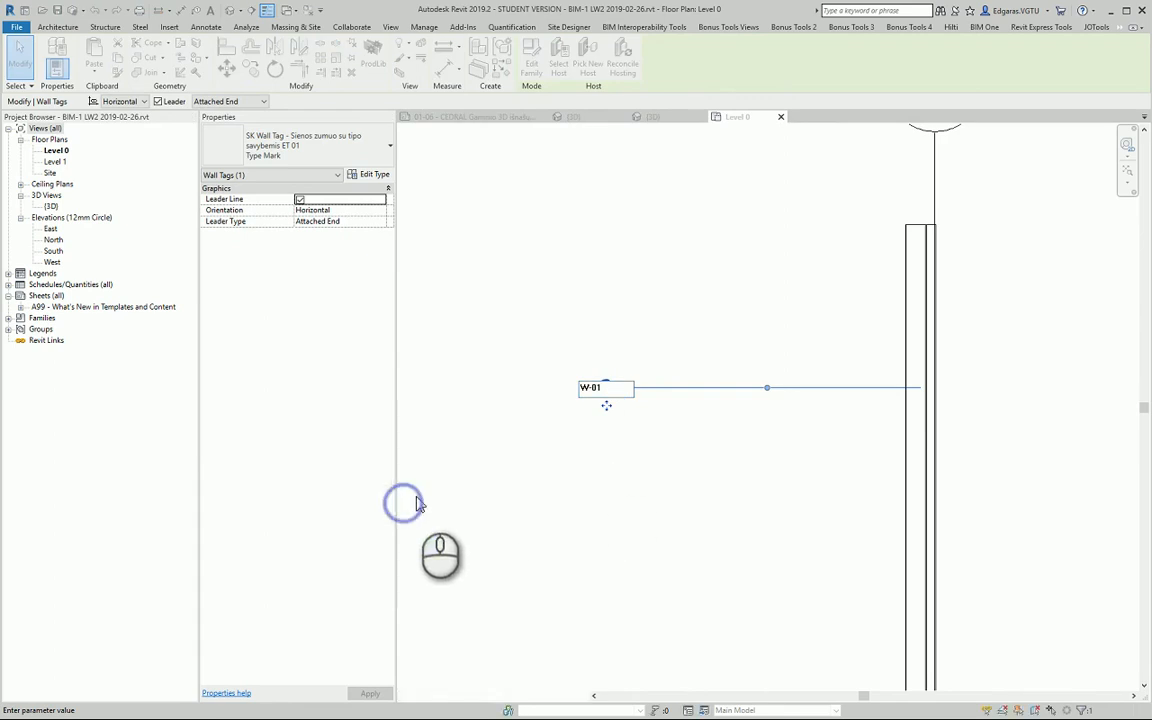